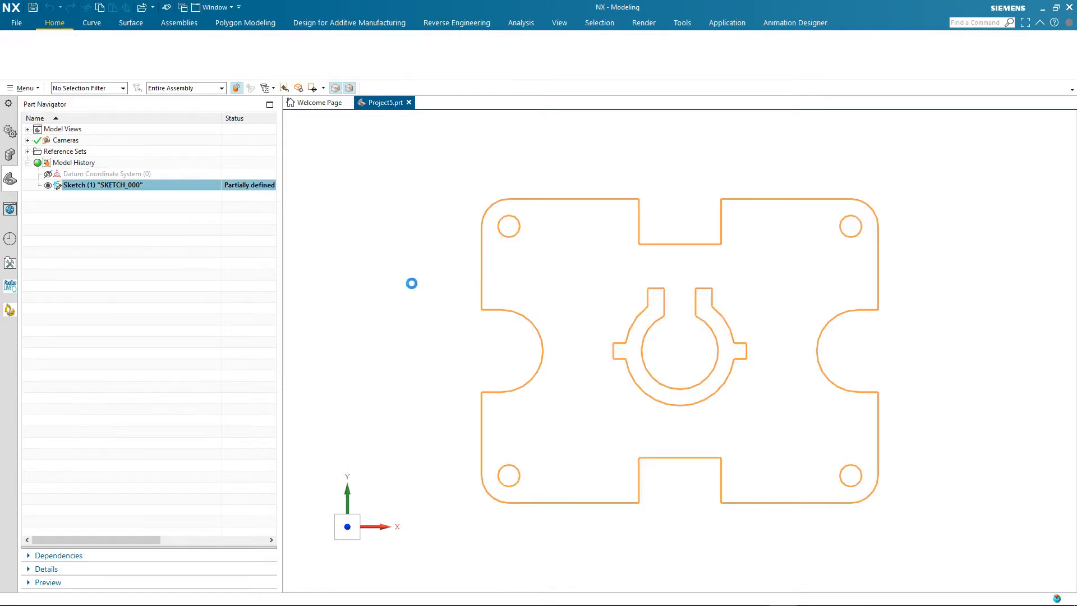
Open SKETCH_000 from the Part Navigator so its plate dimensions become editable
{"action": "double_click", "coordinate": [102, 184]}
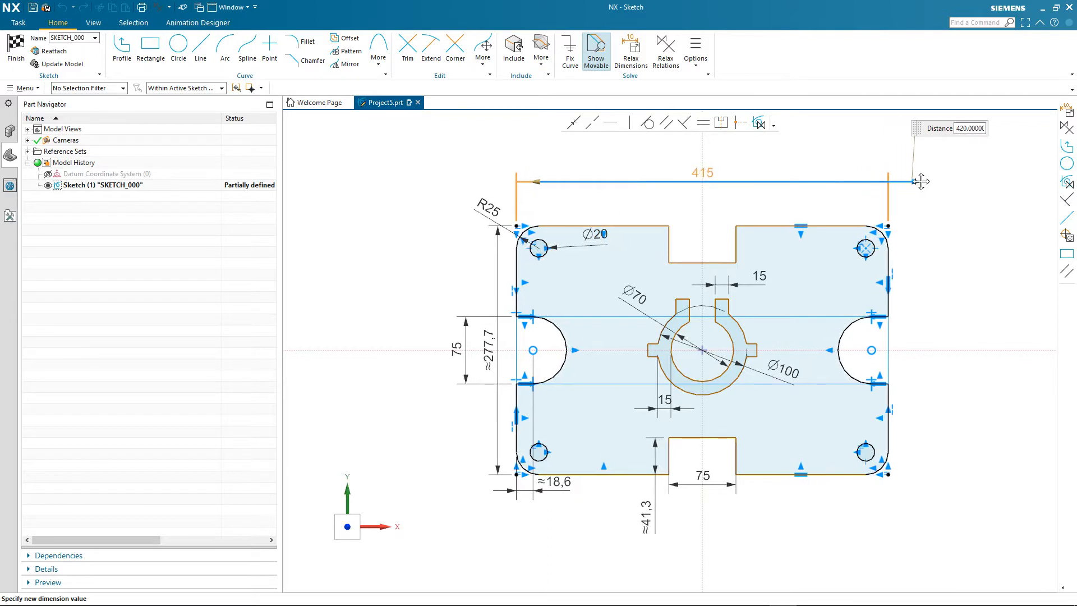
{"action": "type", "text": "445"}
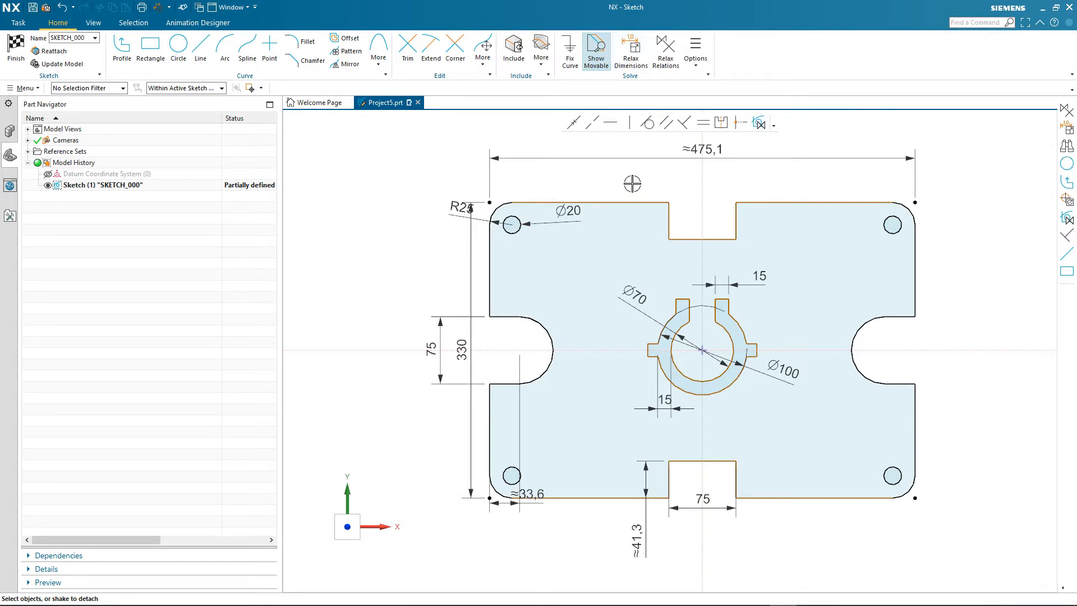
{"action": "mouse_move", "coordinate": [660, 90]}
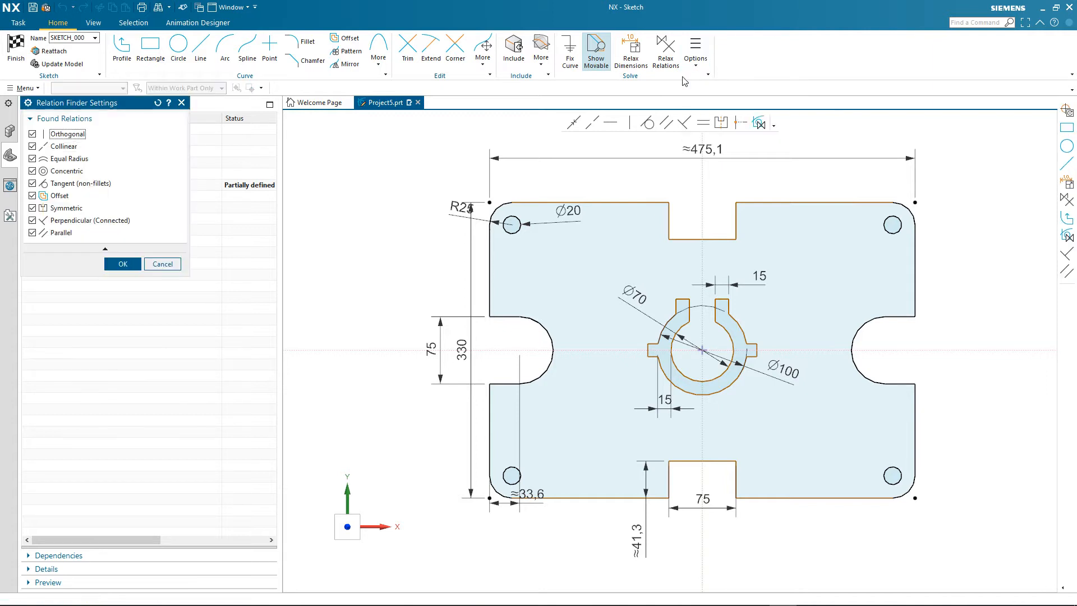
{"action": "mouse_move", "coordinate": [146, 144]}
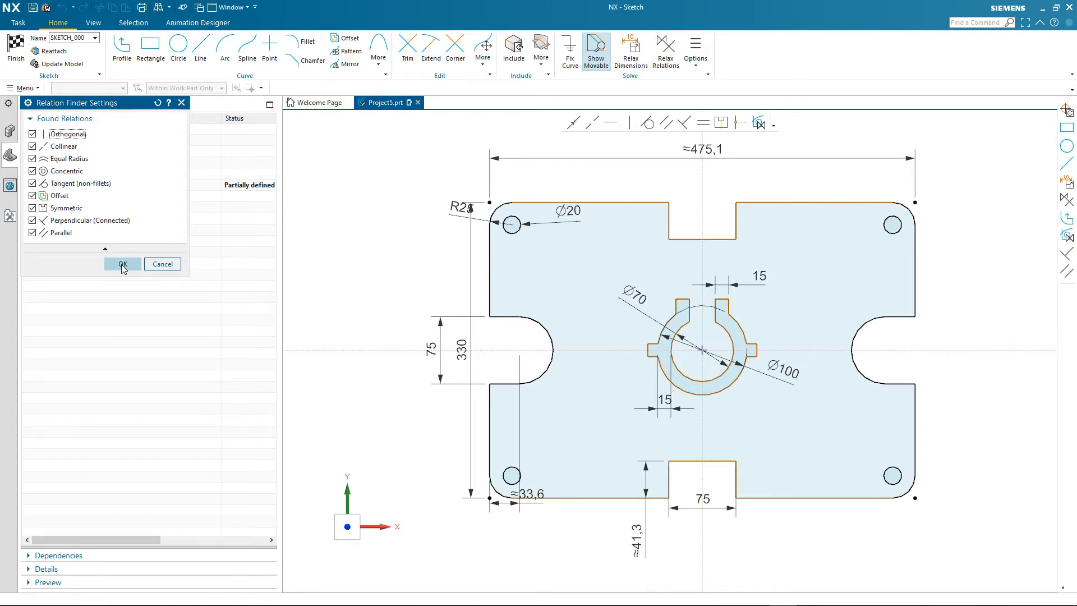
{"action": "left_click", "coordinate": [123, 265]}
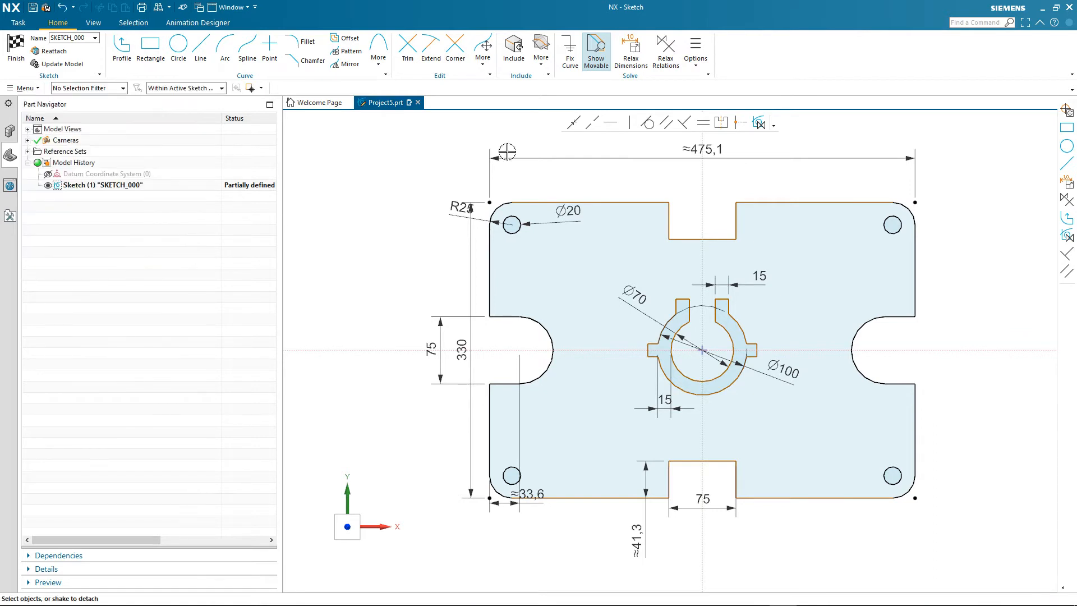
Select the central ring's two circles, including the Ø70 circle, in the graphics window
{"action": "left_click", "coordinate": [695, 54]}
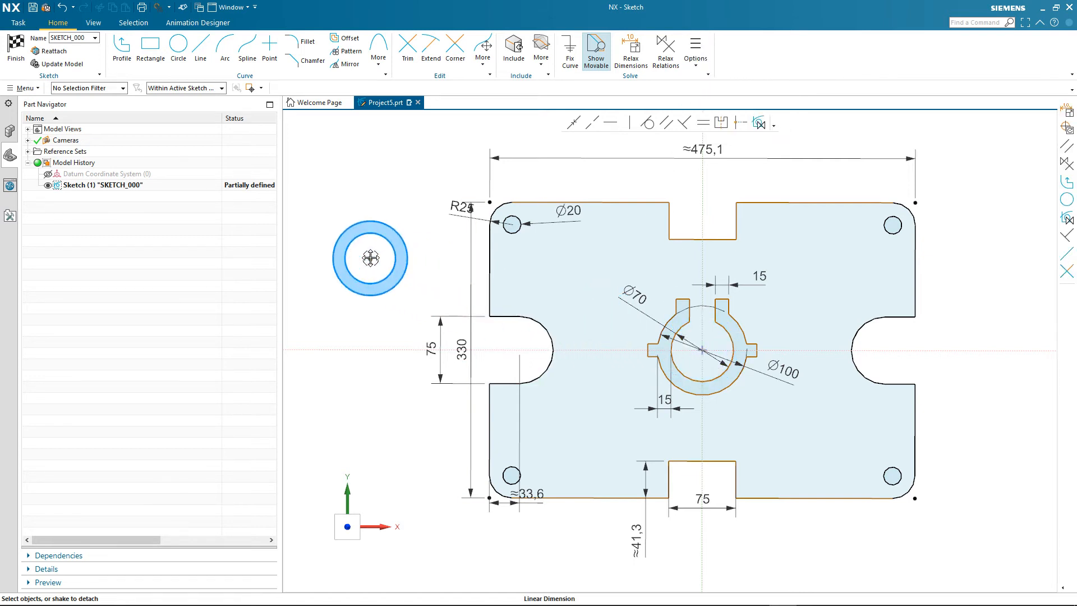
{"action": "left_click_drag", "start_coordinate": [372, 259], "coordinate": [415, 262]}
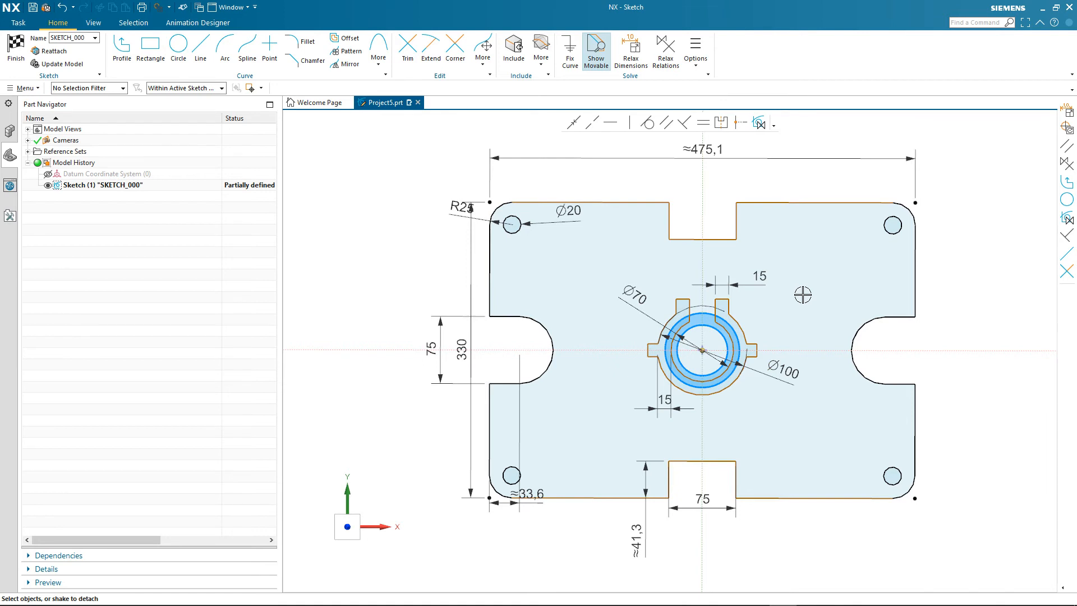
{"action": "mouse_move", "coordinate": [630, 51]}
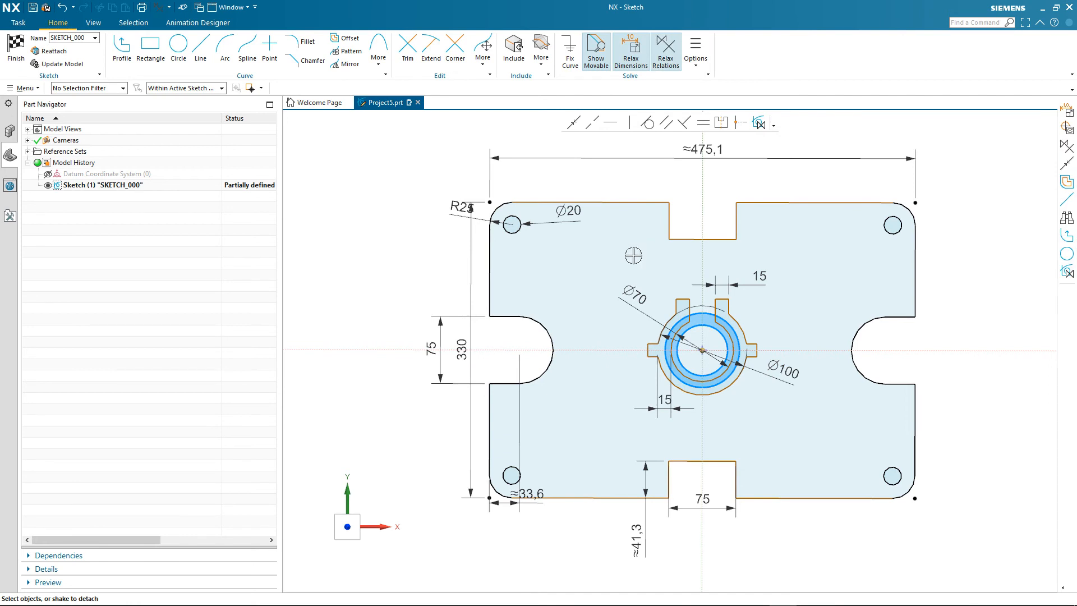
Box-select the keyed ring curves and relax their Symmetric relation for rotate-dragging
{"action": "left_click_drag", "start_coordinate": [621, 269], "coordinate": [790, 417]}
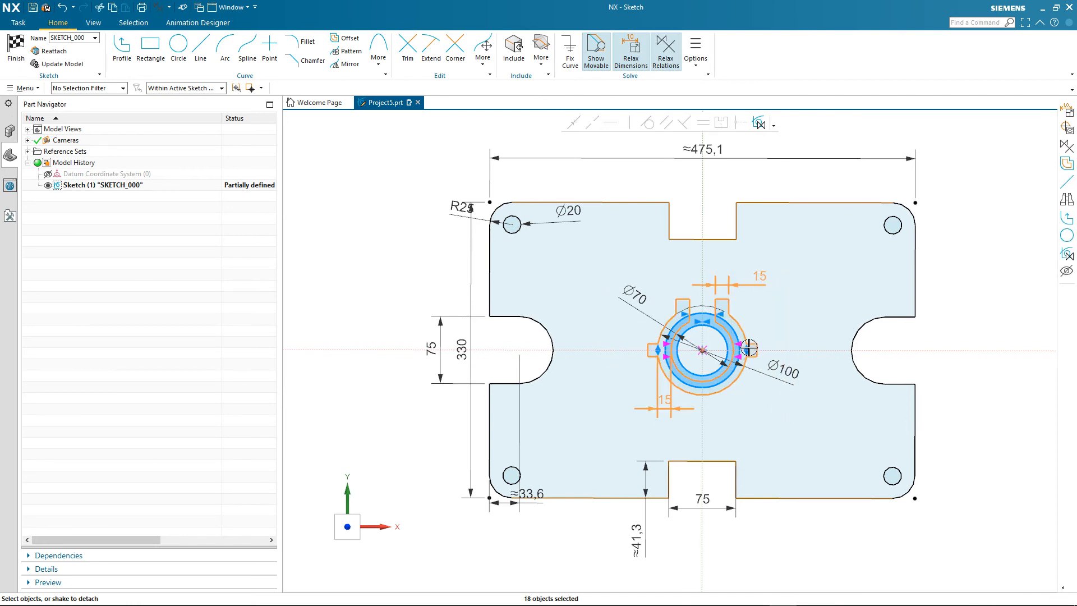
{"action": "left_click", "coordinate": [745, 349]}
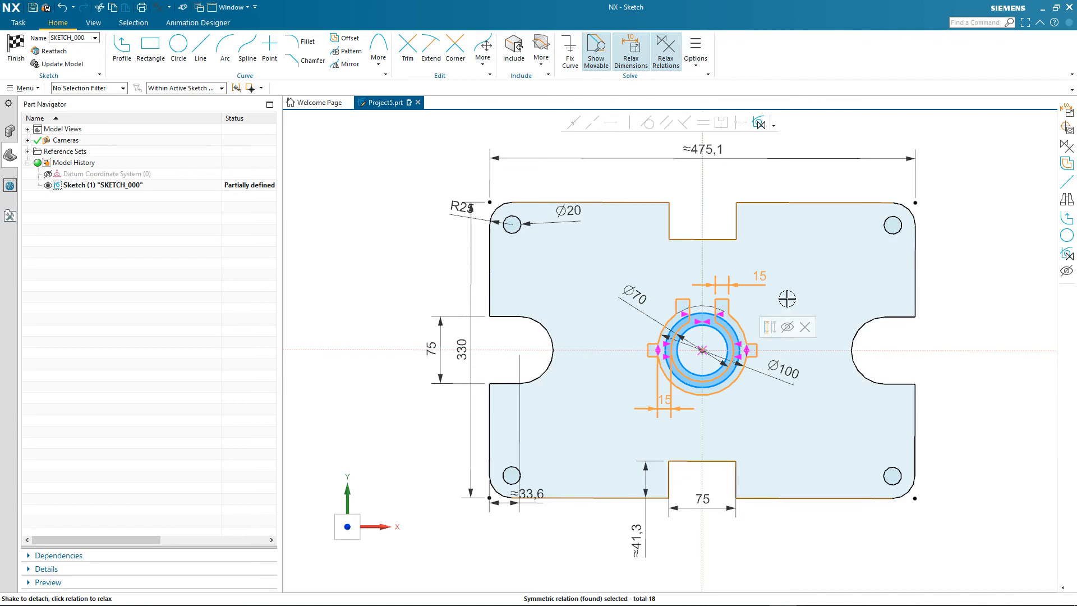